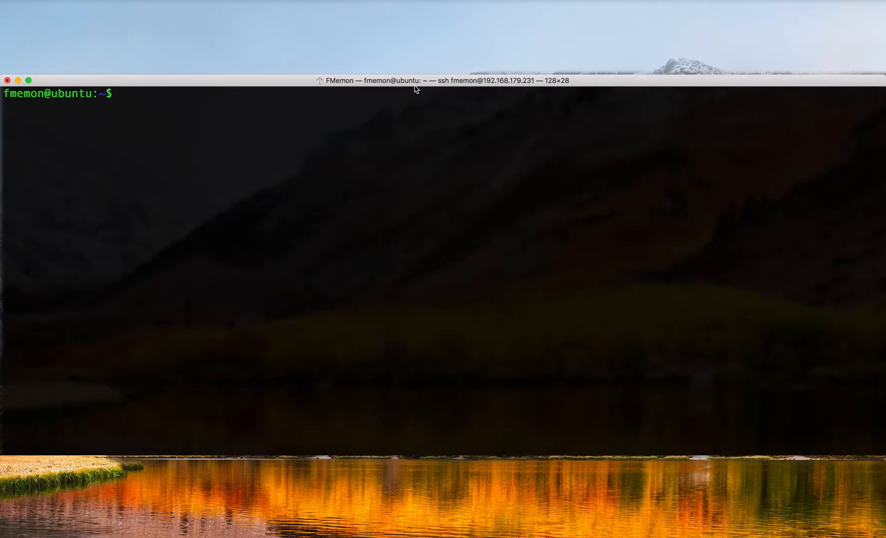
Show nginx's help options with nginx -h and its version, 1.13.7, with nginx -v
{"action": "type", "text": "nginx -h"}
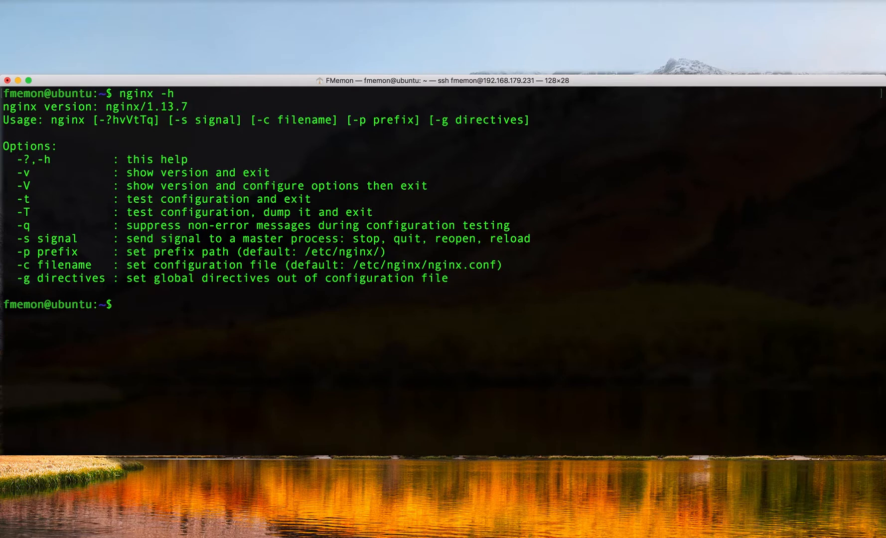
{"action": "type", "text": "nginx -v"}
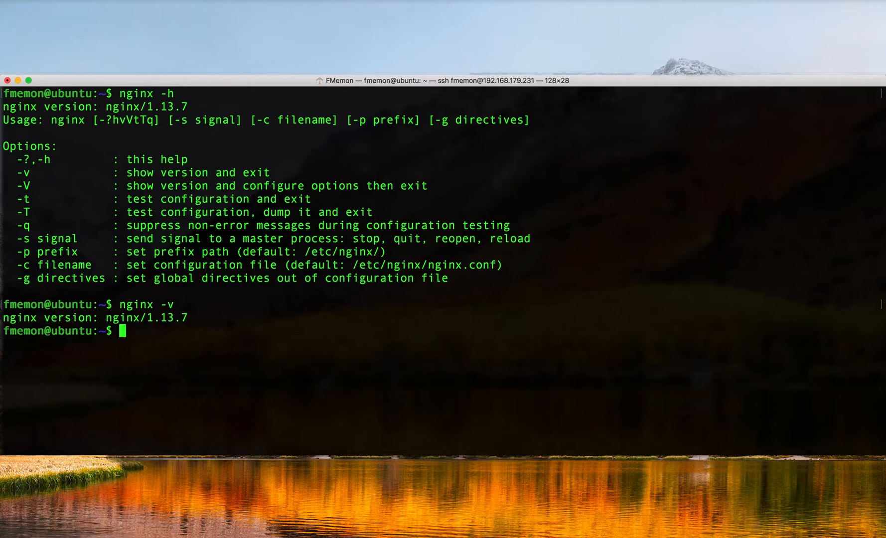
Print nginx build details with nginx -V: gcc 6.3.0, OpenSSL 1.0.2g, TLS SNI, configure arguments
{"action": "type", "text": "n"}
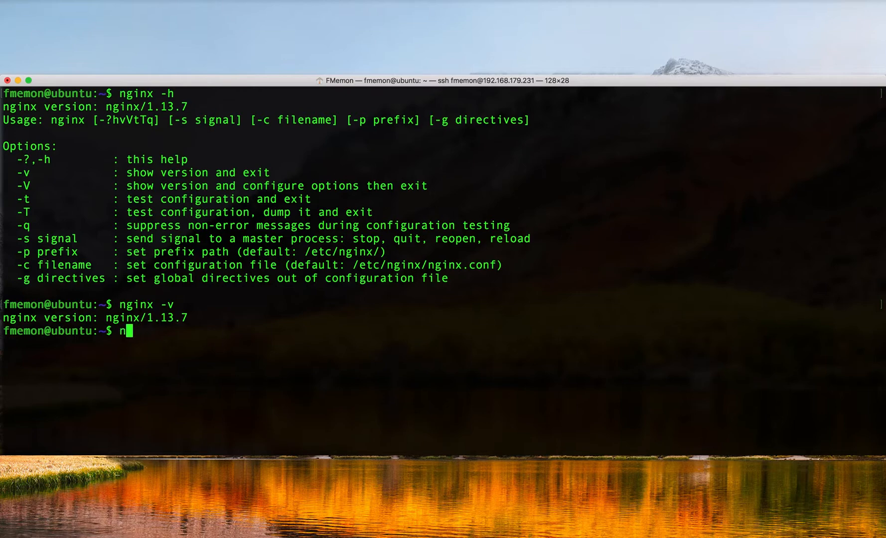
{"action": "type", "text": "ginx -V"}
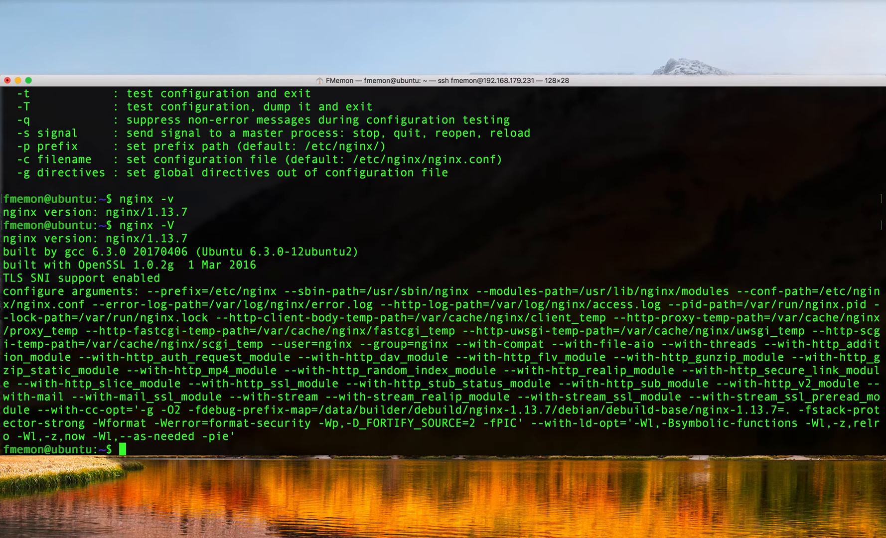
{"action": "mouse_move", "coordinate": [337, 109]}
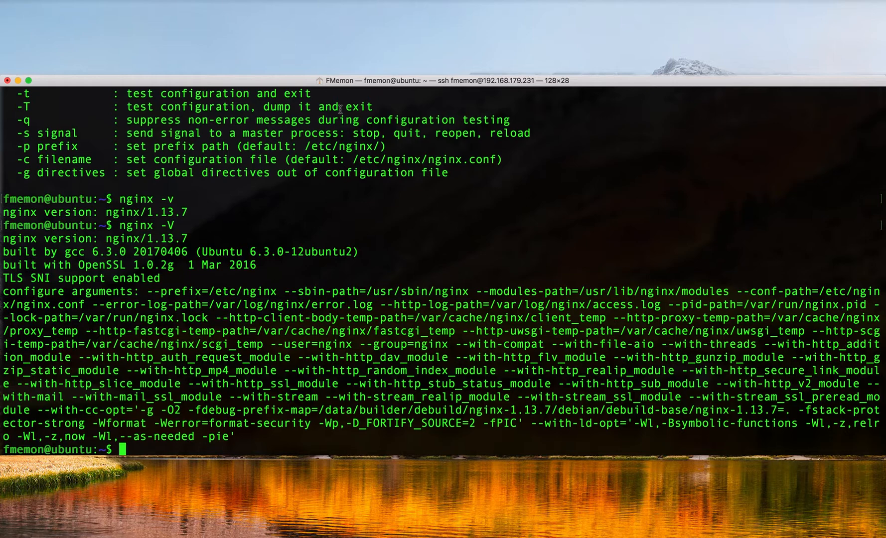
{"action": "double_click", "coordinate": [96, 265]}
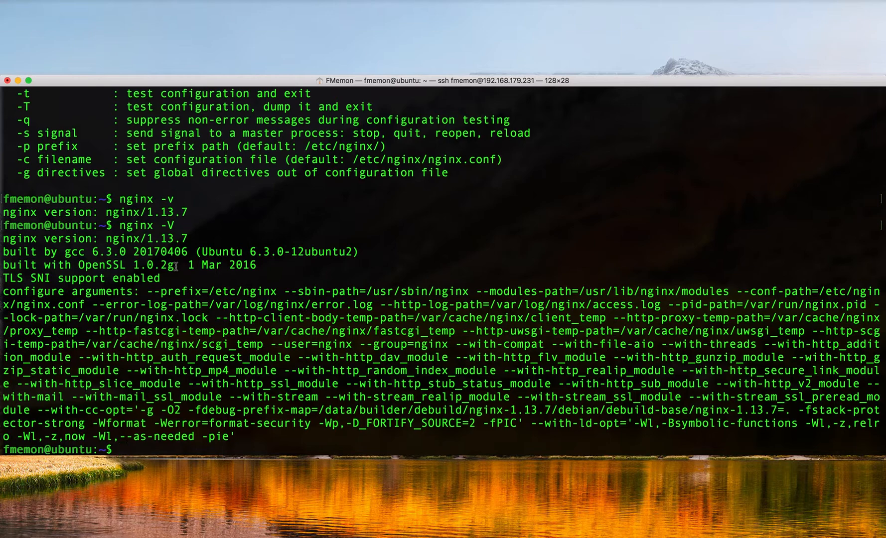
{"action": "mouse_move", "coordinate": [276, 221]}
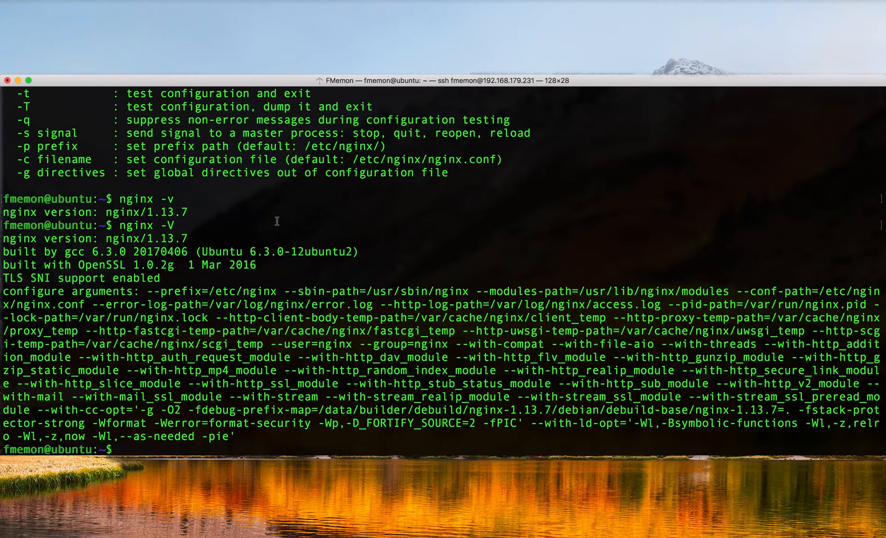
Test the configuration with nginx -t, which fails on permissions, then pass it with sudo nginx -t
{"action": "type", "text": "nginx -t"}
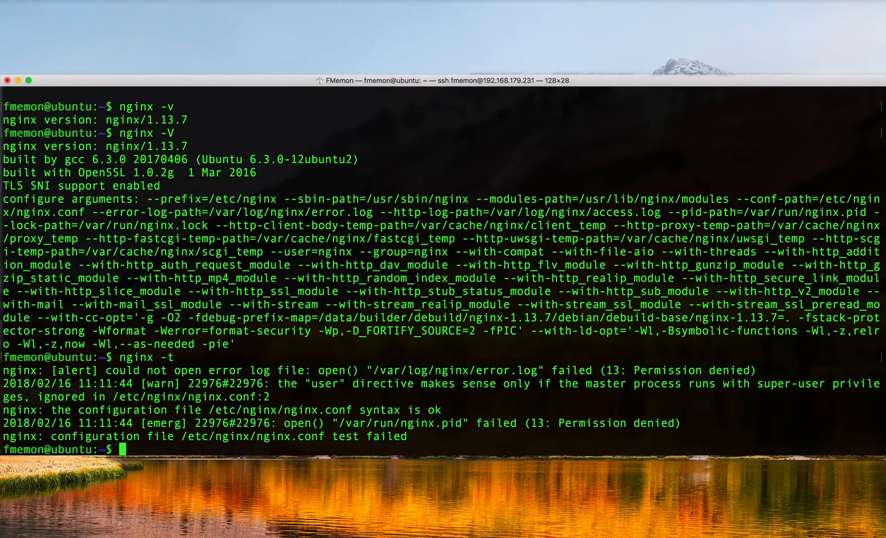
{"action": "type", "text": "sudo"}
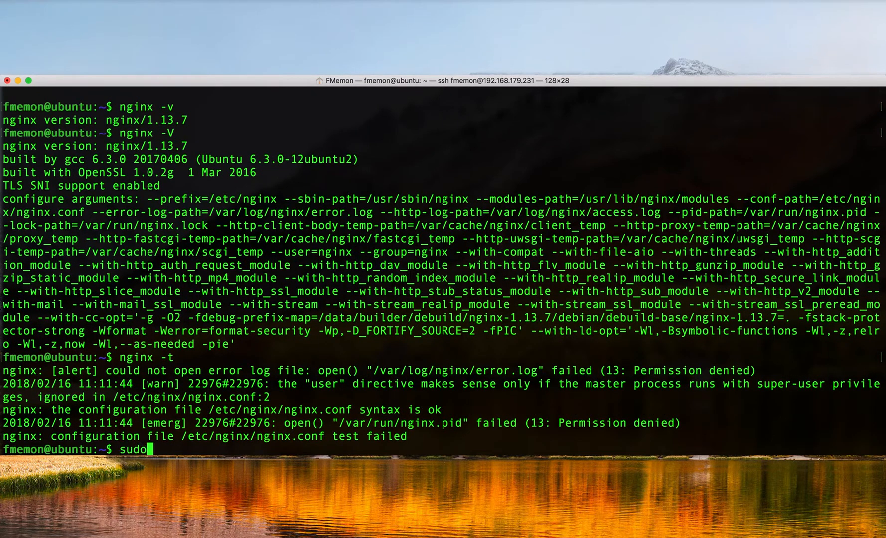
{"action": "type", "text": "nginx -t"}
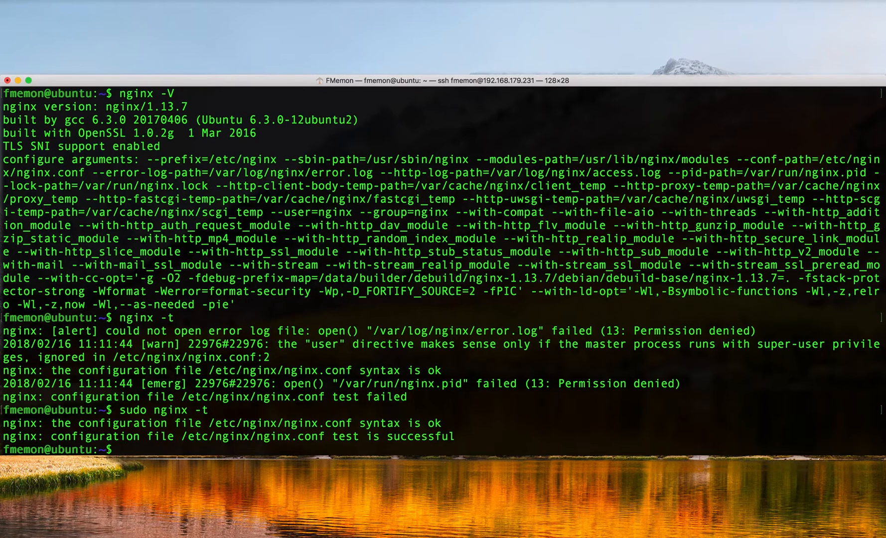
Page through the sudo nginx -T | more dump showing worker_processes 1, then rerun nginx -h
{"action": "type", "text": "sudo nginx -t"}
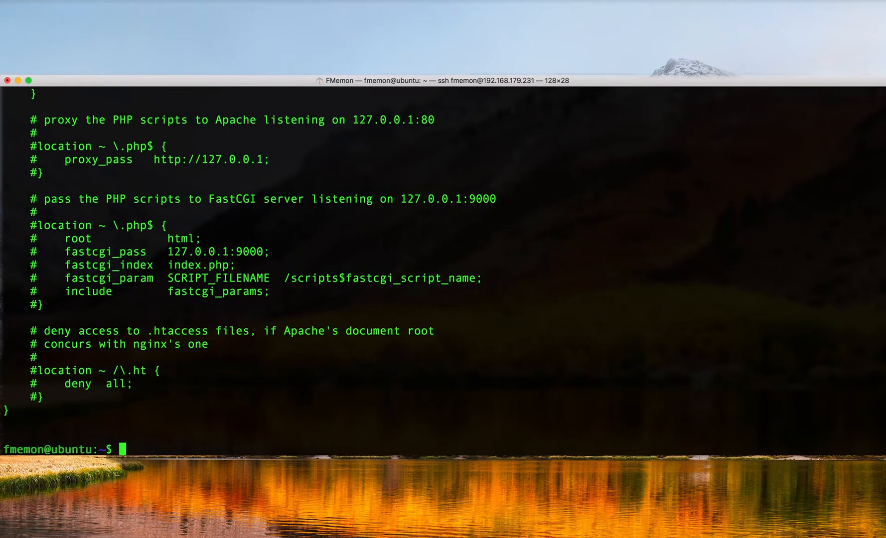
{"action": "type", "text": "sudo nginx -T |"}
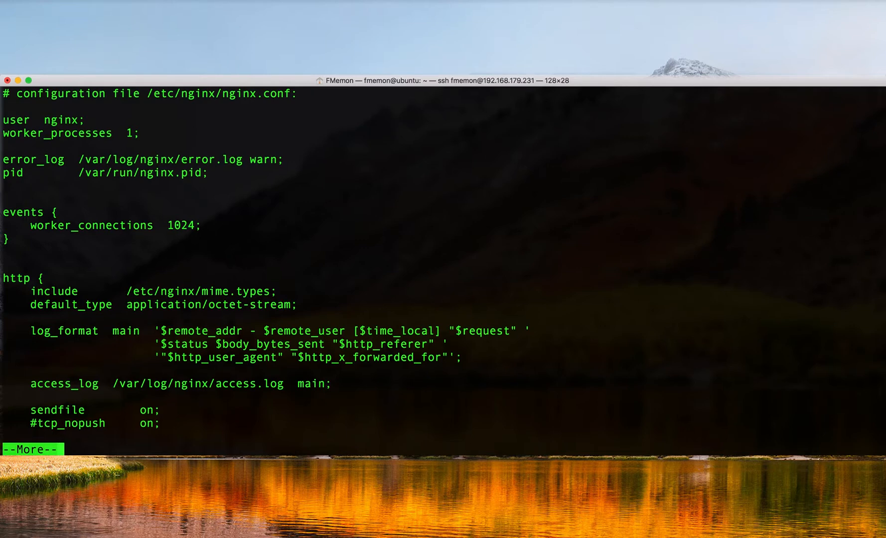
{"action": "key", "text": "q"}
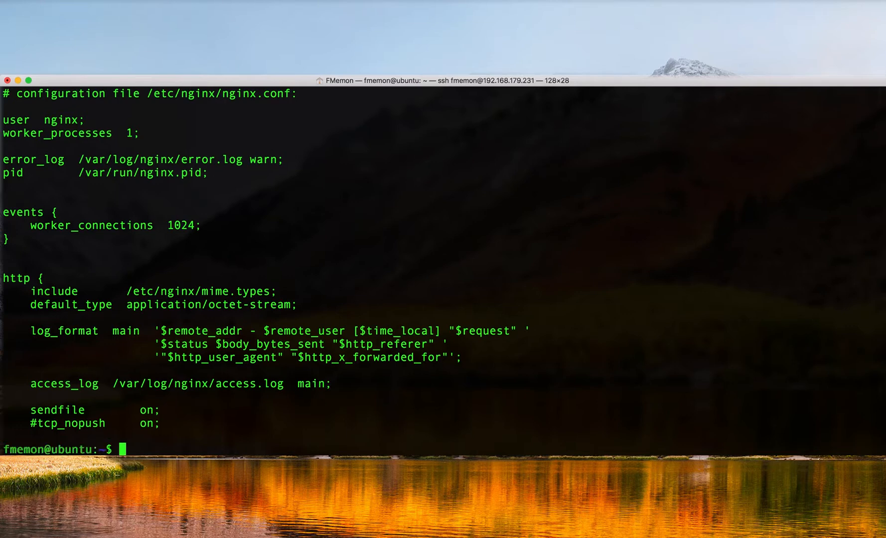
{"action": "type", "text": "nginx -h"}
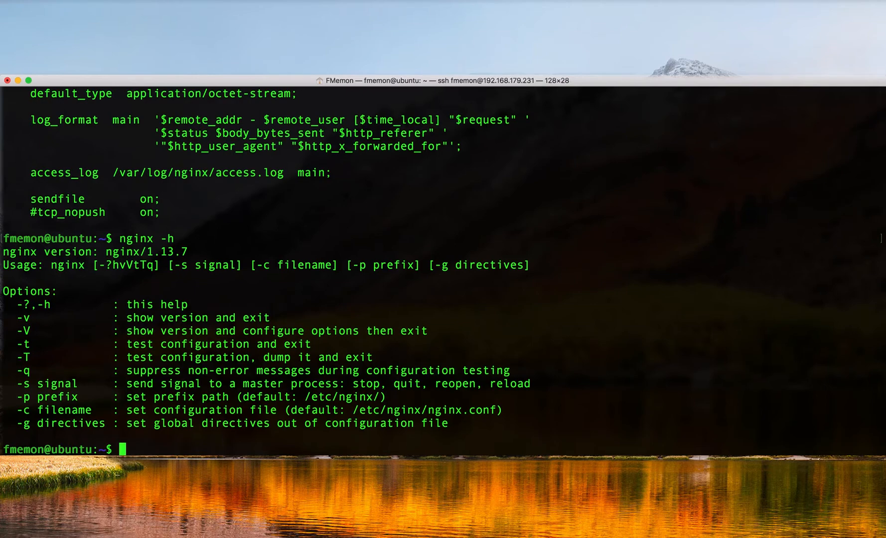
Reload and then stop nginx, confirming with ps -ef | grep nginx that it isn't running
{"action": "type", "text": "s"}
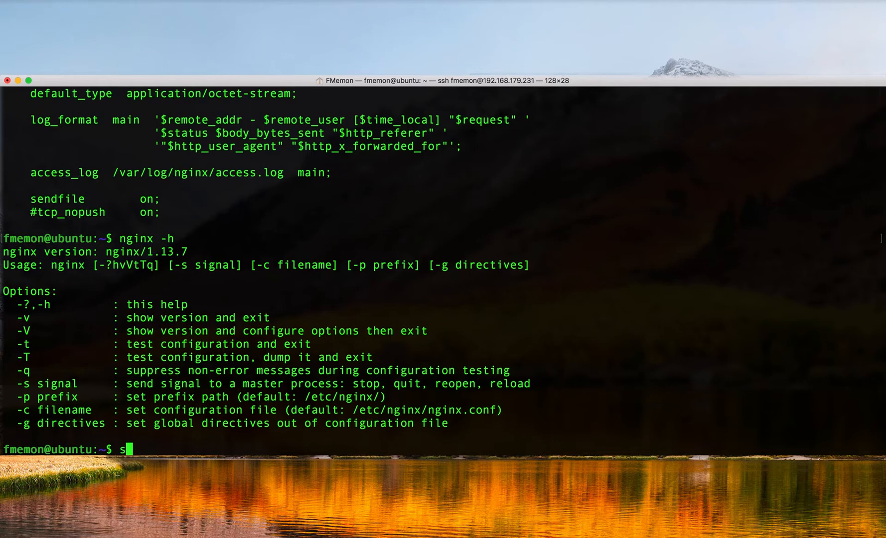
{"action": "type", "text": "udo nginx -s reload"}
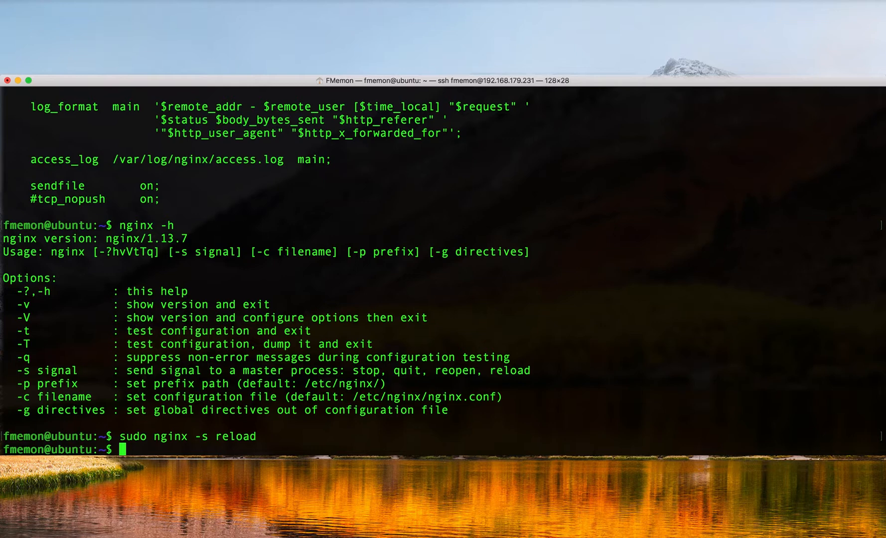
{"action": "type", "text": "sudo nginx -s re"}
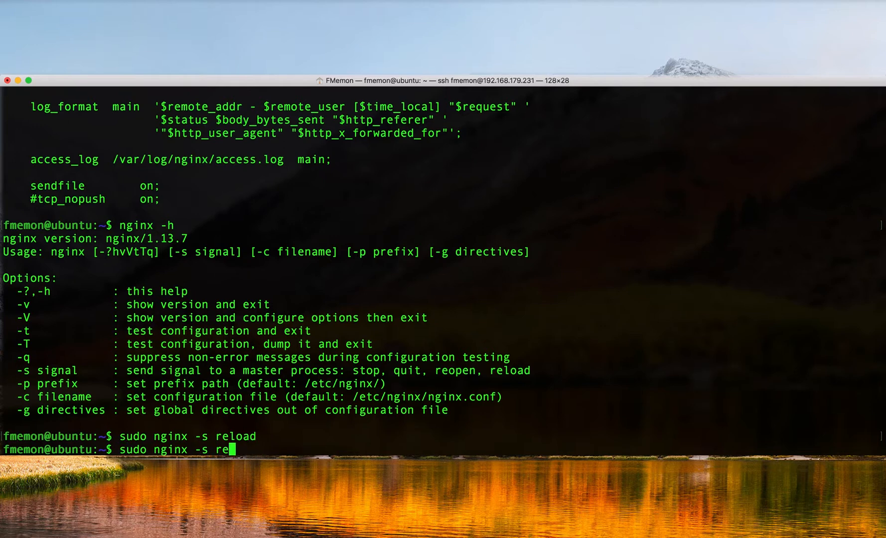
{"action": "type", "text": "stop"}
{"action": "type", "text": "ps"}
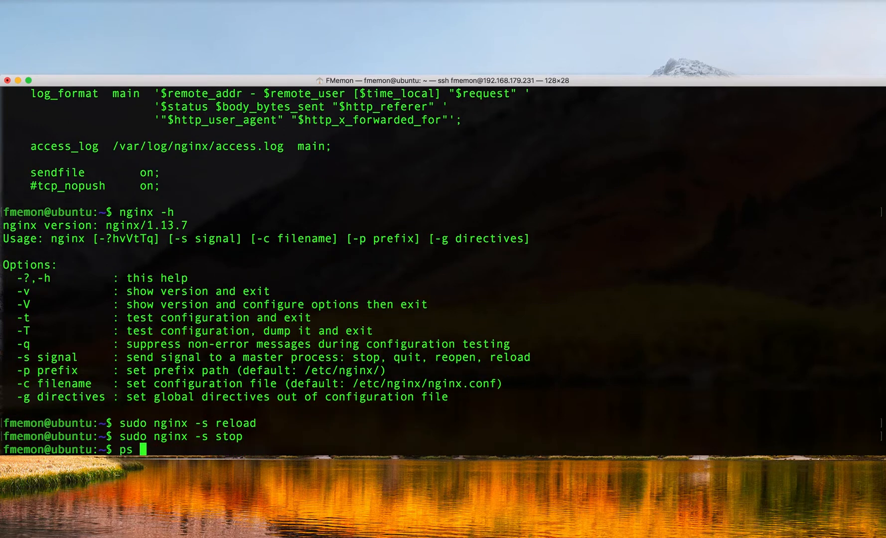
{"action": "type", "text": "-ef | grep nginx"}
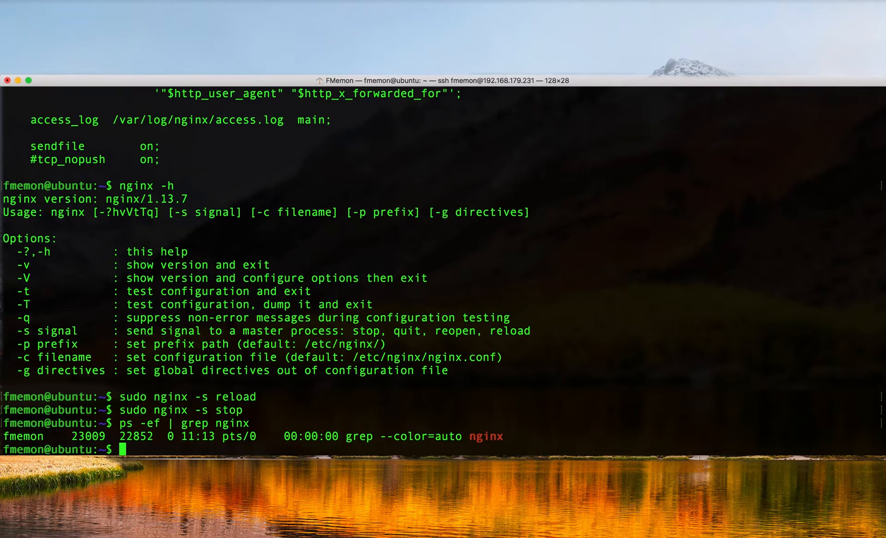
Start nginx with sudo /etc/init.d/nginx start and confirm its master and worker processes
{"action": "type", "text": "sudo"}
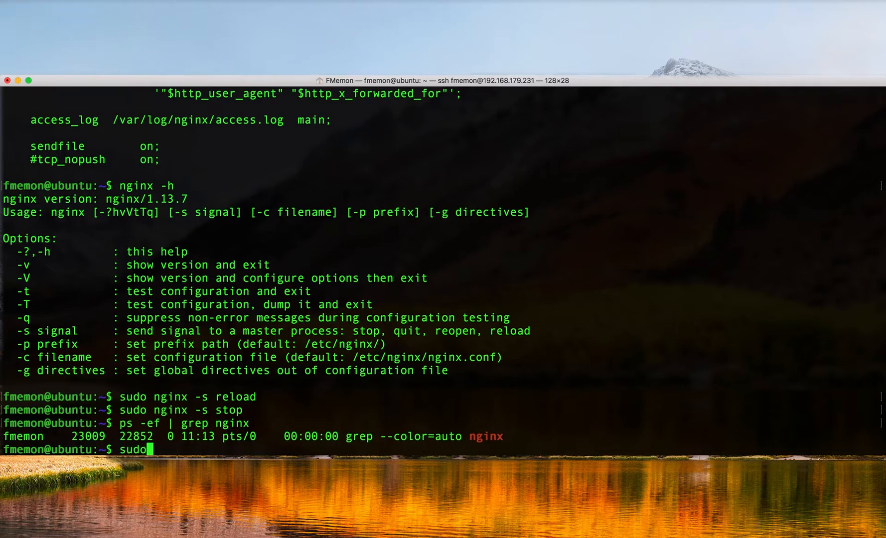
{"action": "type", "text": "/etc/init.d"}
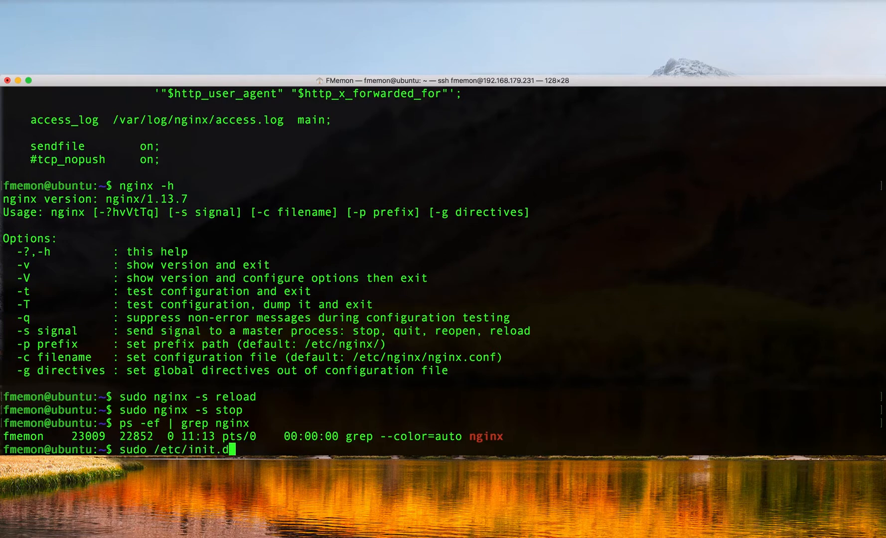
{"action": "type", "text": "/nginx start"}
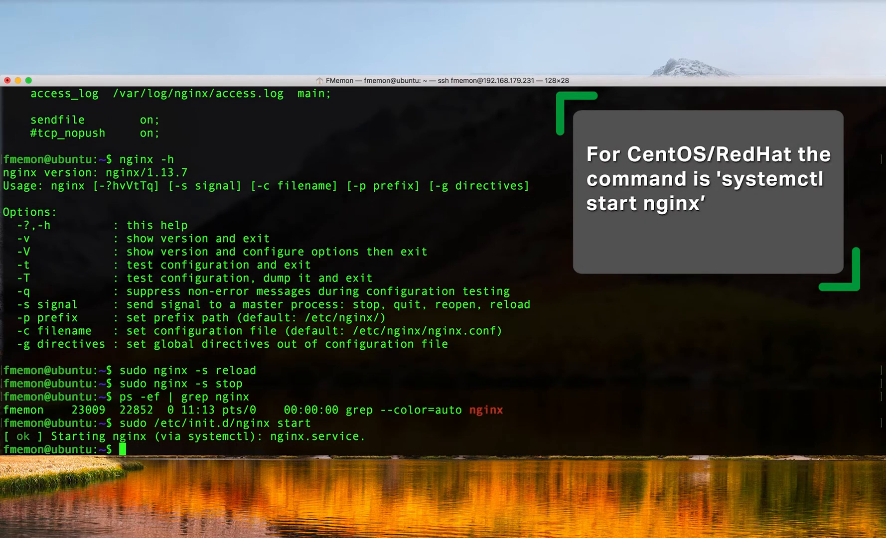
{"action": "type", "text": "ps -ef | grep nginx"}
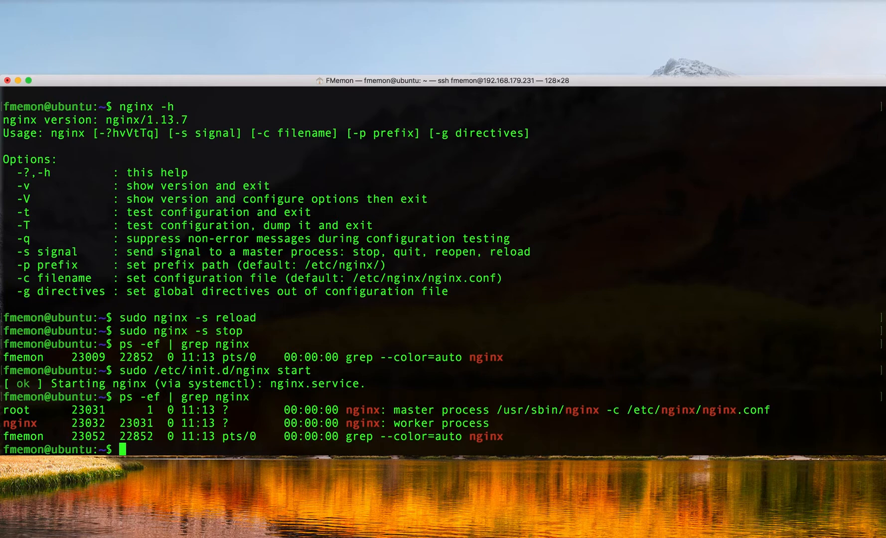
{"action": "type", "text": "cd"}
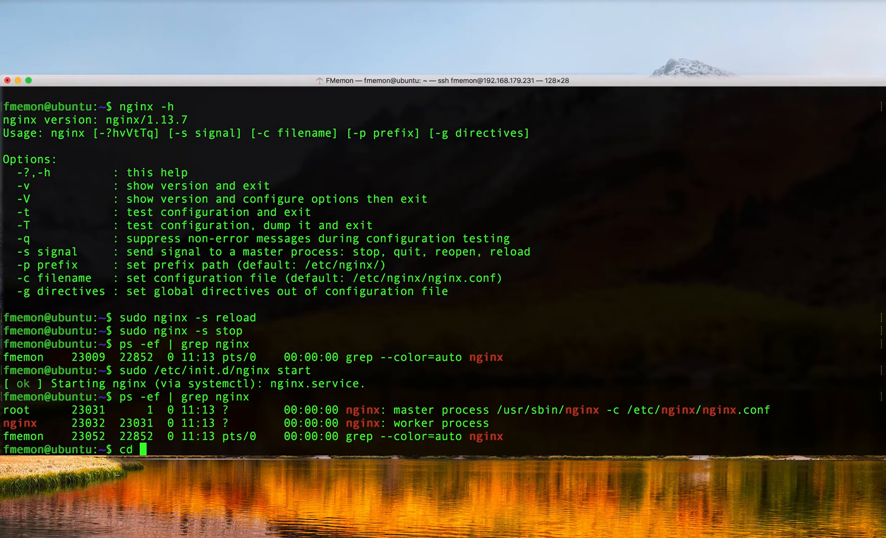
List /etc/nginx and its conf.d folder, showing nginx.conf, modules and default.conf
{"action": "type", "text": "/etc/nginx"}
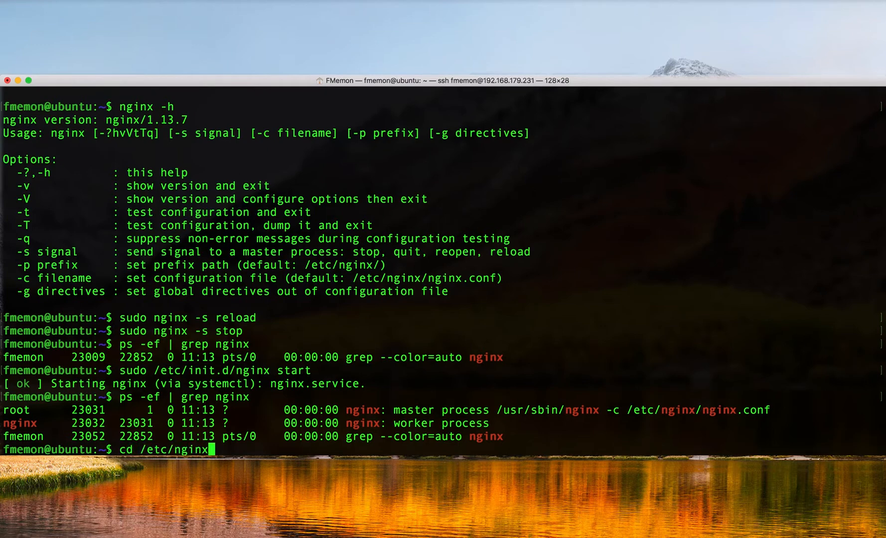
{"action": "type", "text": "ls"}
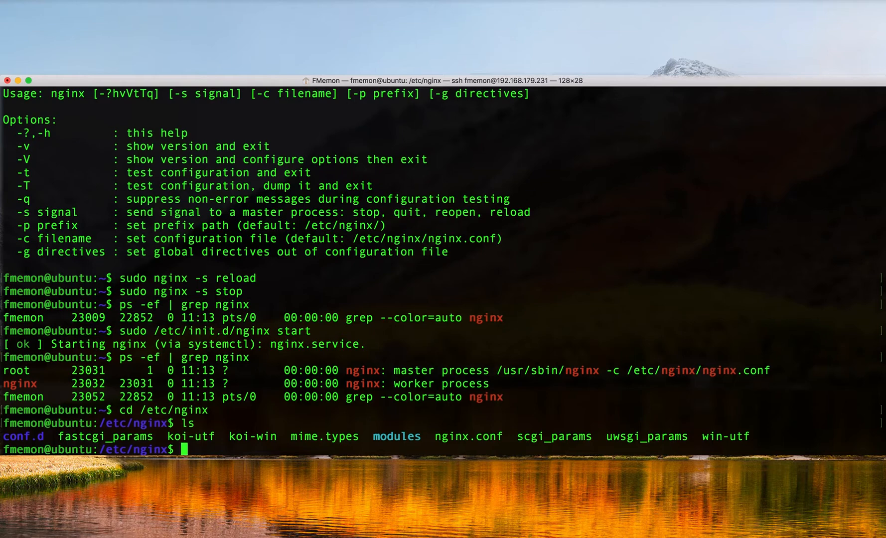
{"action": "type", "text": "cd conf.d"}
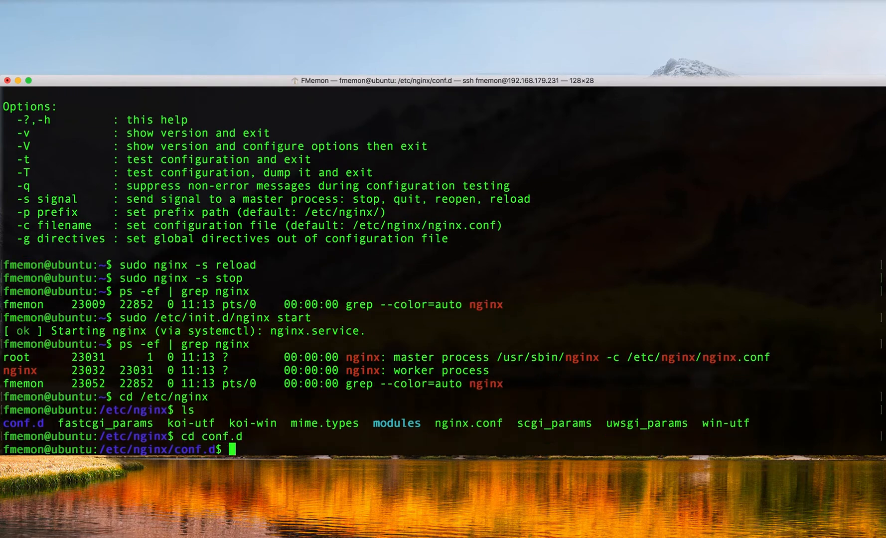
{"action": "type", "text": "ls"}
{"action": "type", "text": "sudo vi"}
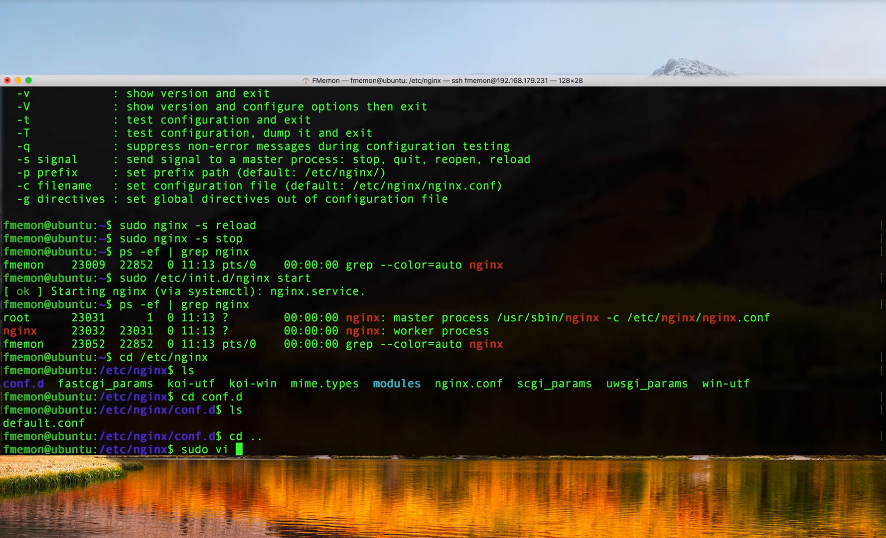
Edit nginx.conf with sudo vi, then confirm with sudo nginx -t that syntax is ok
{"action": "type", "text": "nginx.conf"}
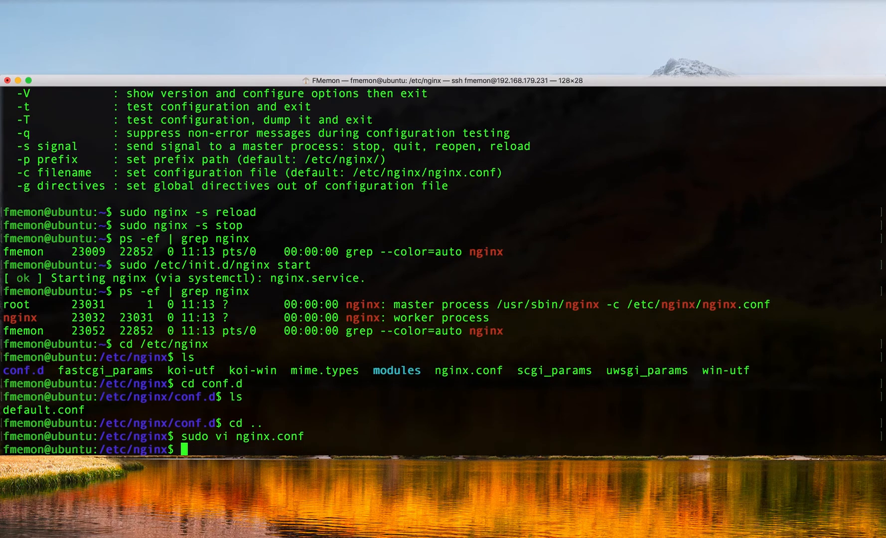
{"action": "type", "text": "sudo ngix"}
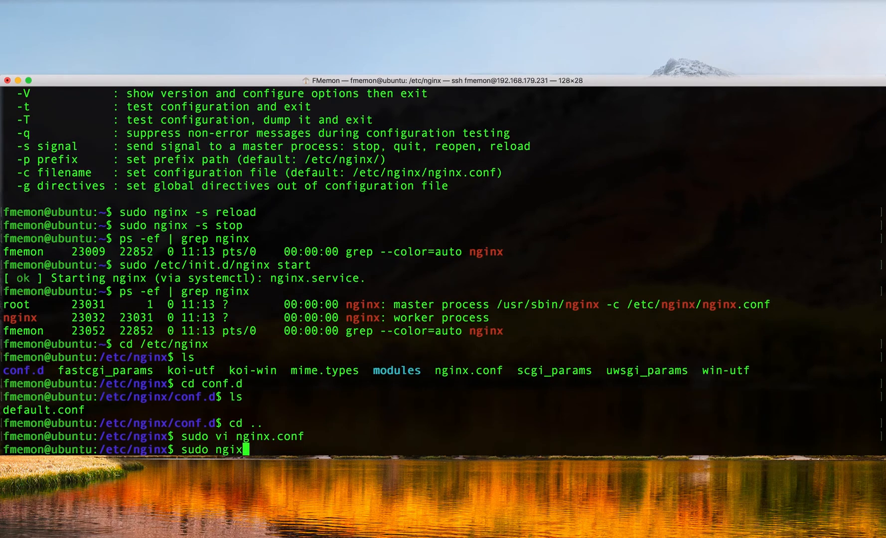
{"action": "key", "text": "BackSpace"}
{"action": "type", "text": "nx -t"}
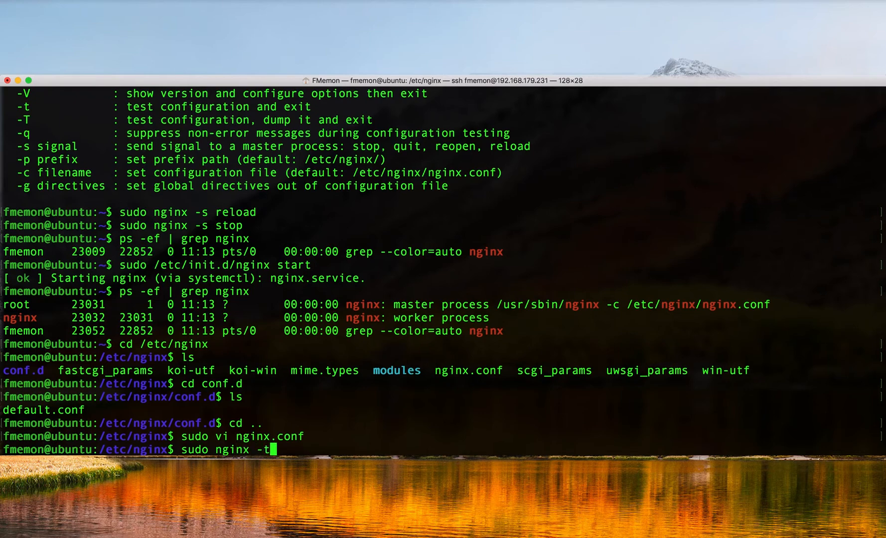
{"action": "key", "text": "Return"}
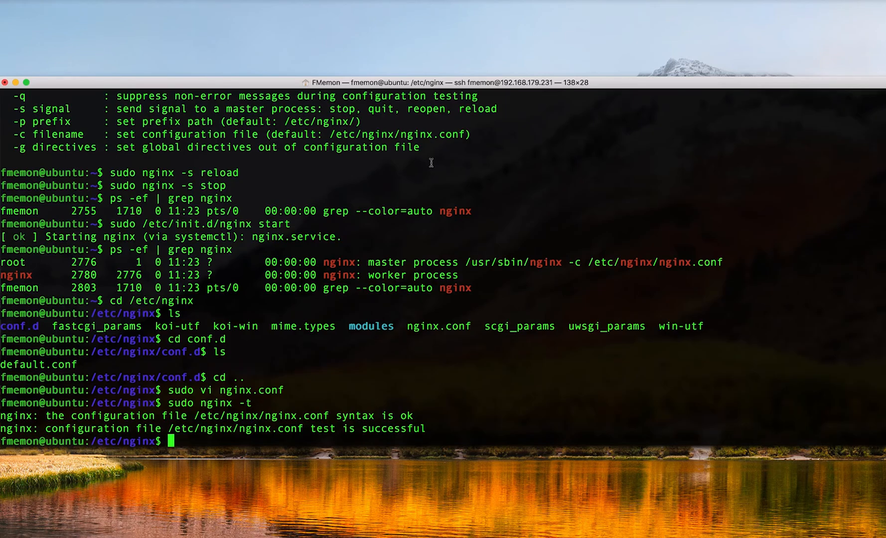
Reload nginx with sudo nginx -s reload, then list its processes with ps -ef | grep nginx
{"action": "type", "text": "sudo nginx"}
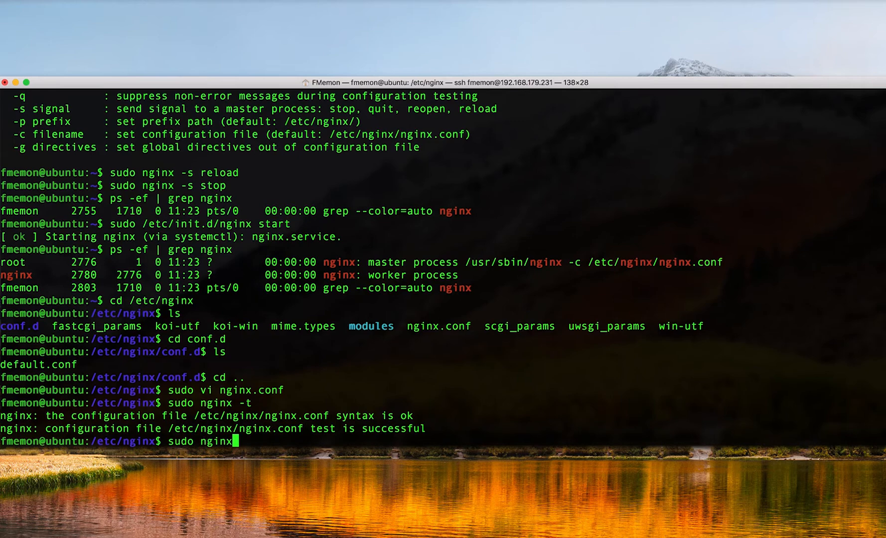
{"action": "type", "text": "-s reload"}
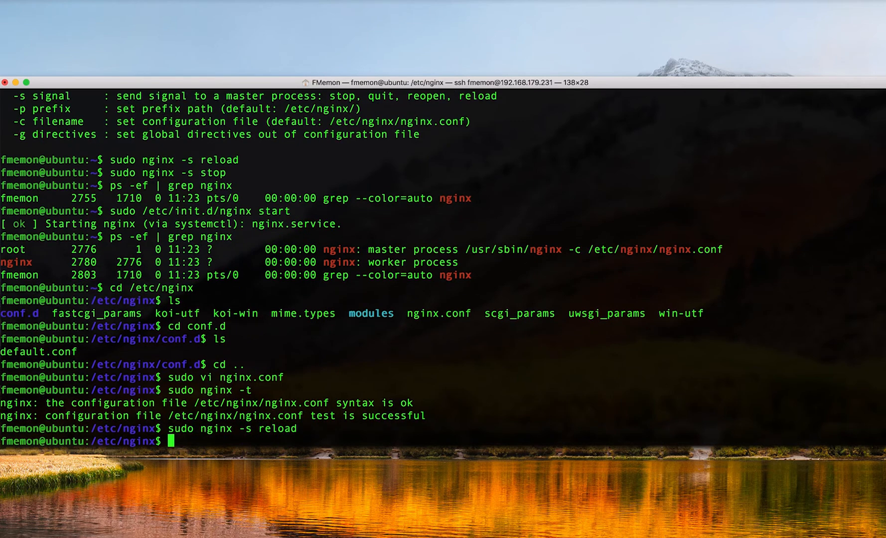
{"action": "type", "text": "ps -ef"}
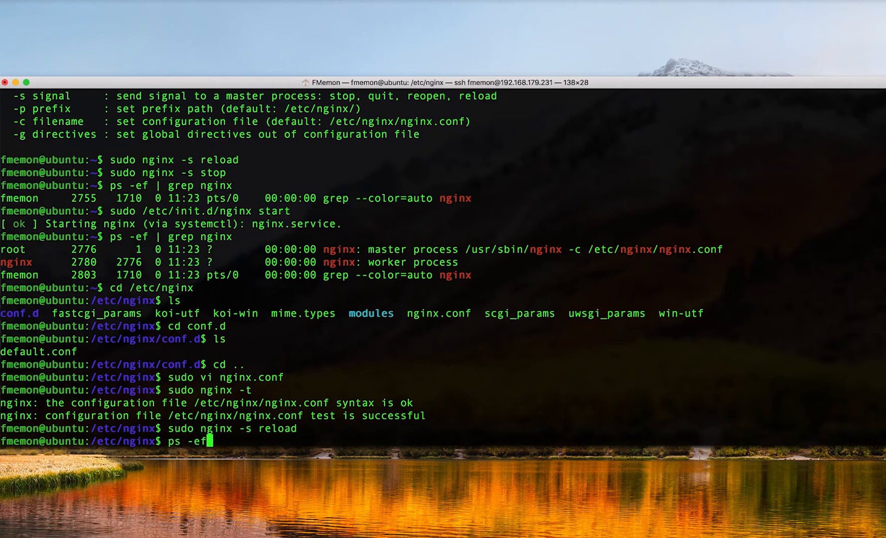
{"action": "type", "text": "| grep nginx"}
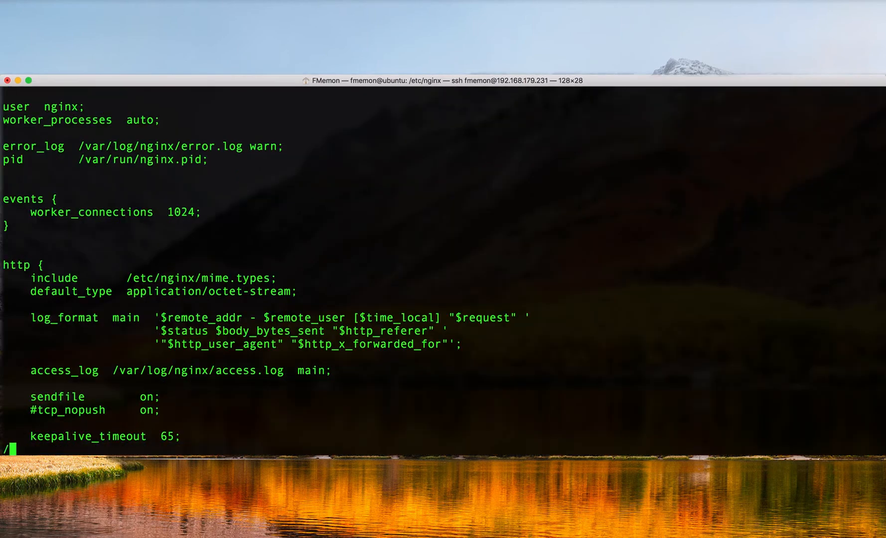
Search nginx.conf in vi for 'include', locating the mime.types include in the http block
{"action": "type", "text": "/include"}
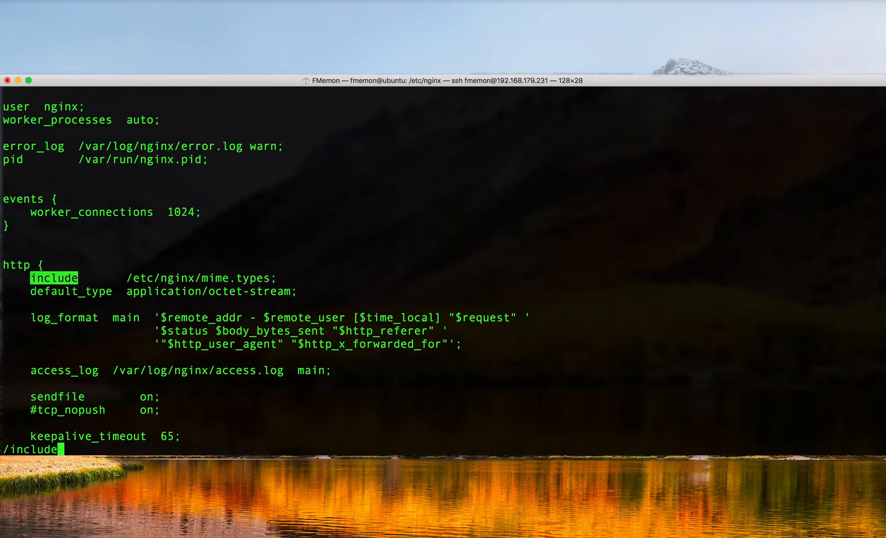